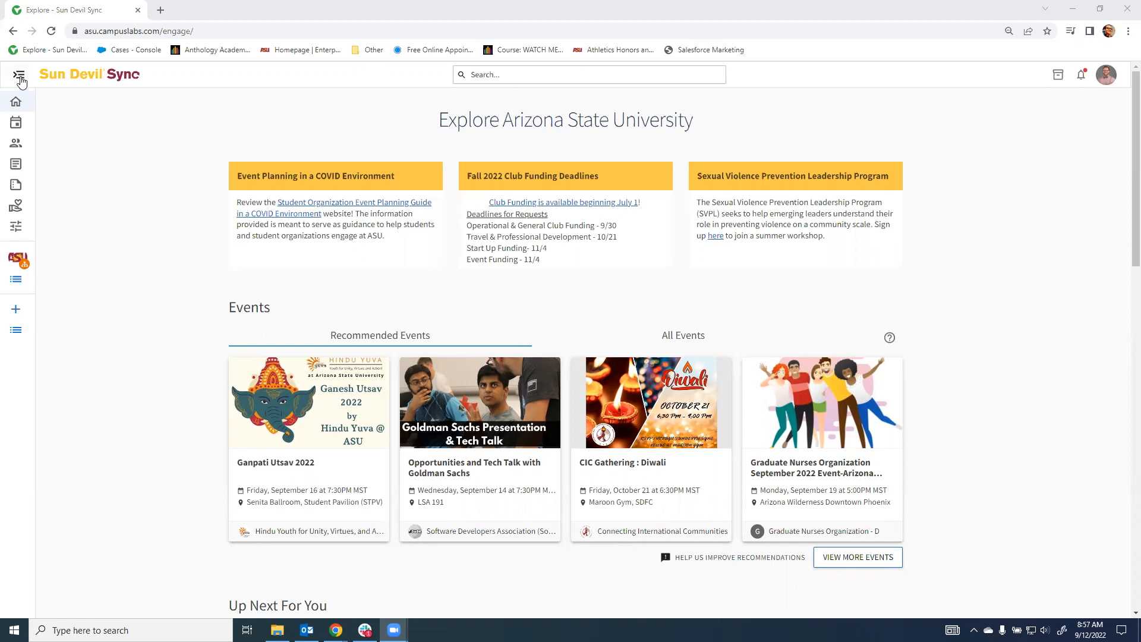
- Open Men's Water Polo Club at ASU from Memberships and enter Manage Organization
left_click(20, 74)
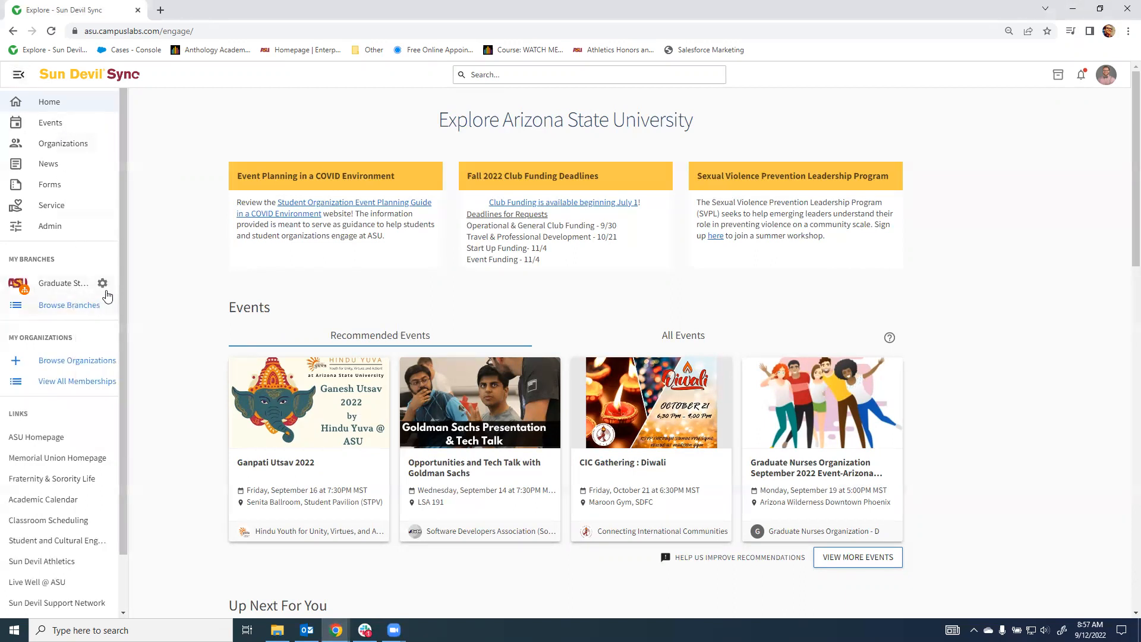
mouse_move(59, 441)
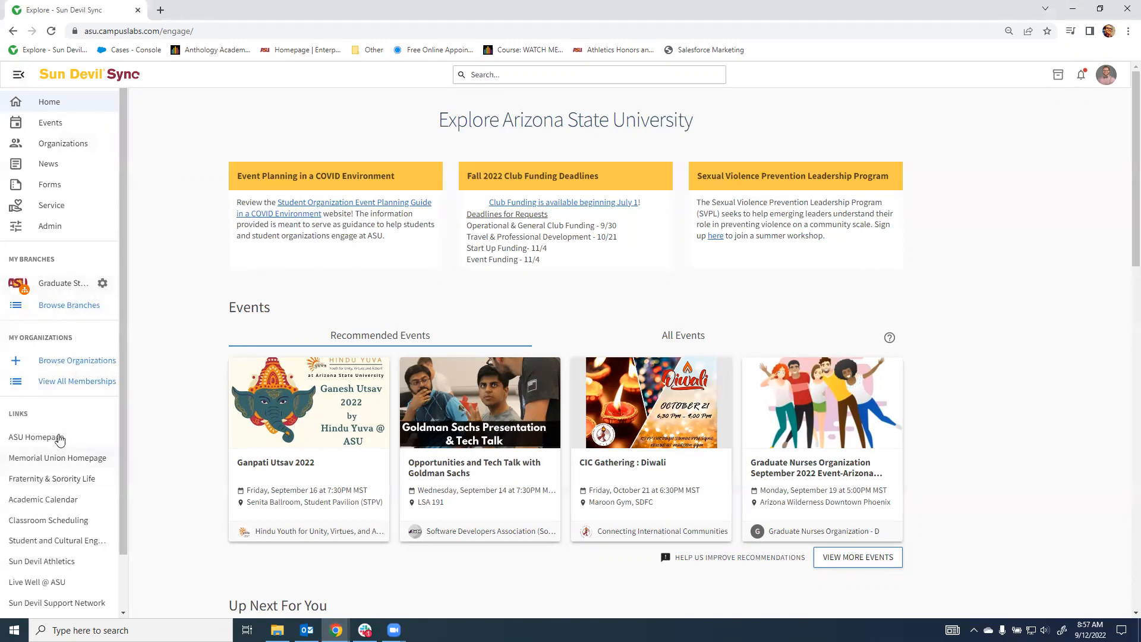
scroll("down", 3)
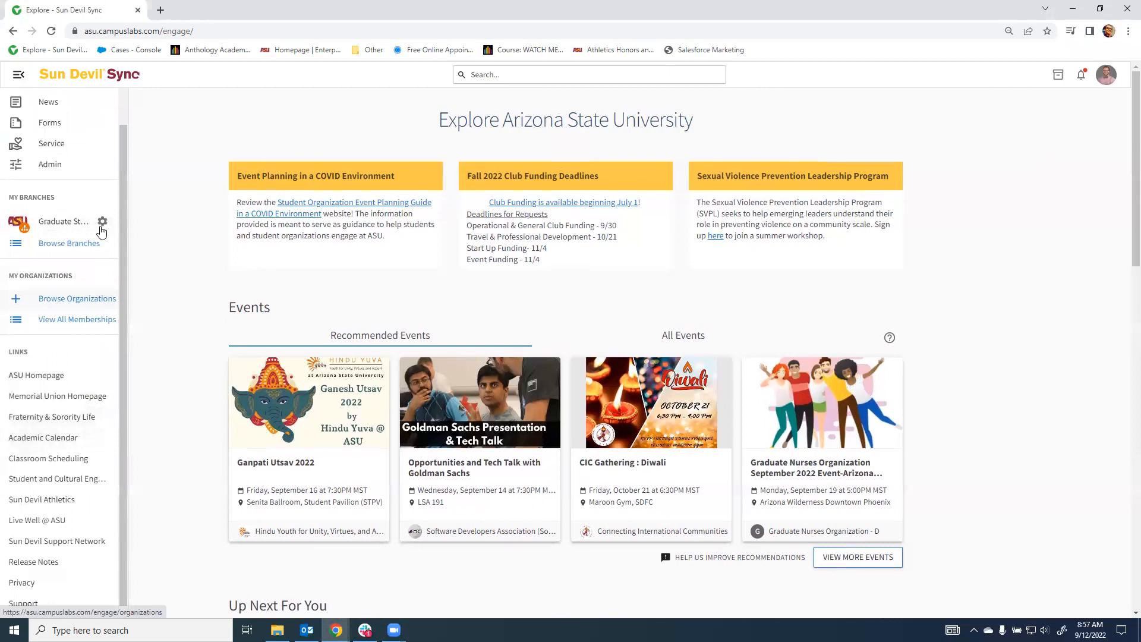
mouse_move(101, 221)
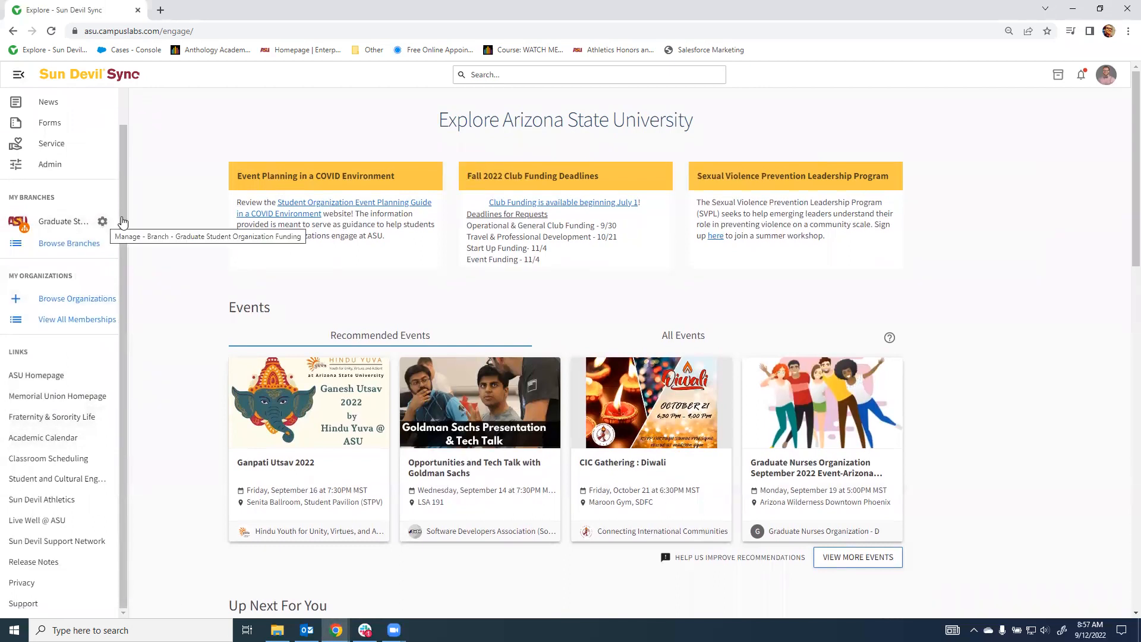
mouse_move(18, 79)
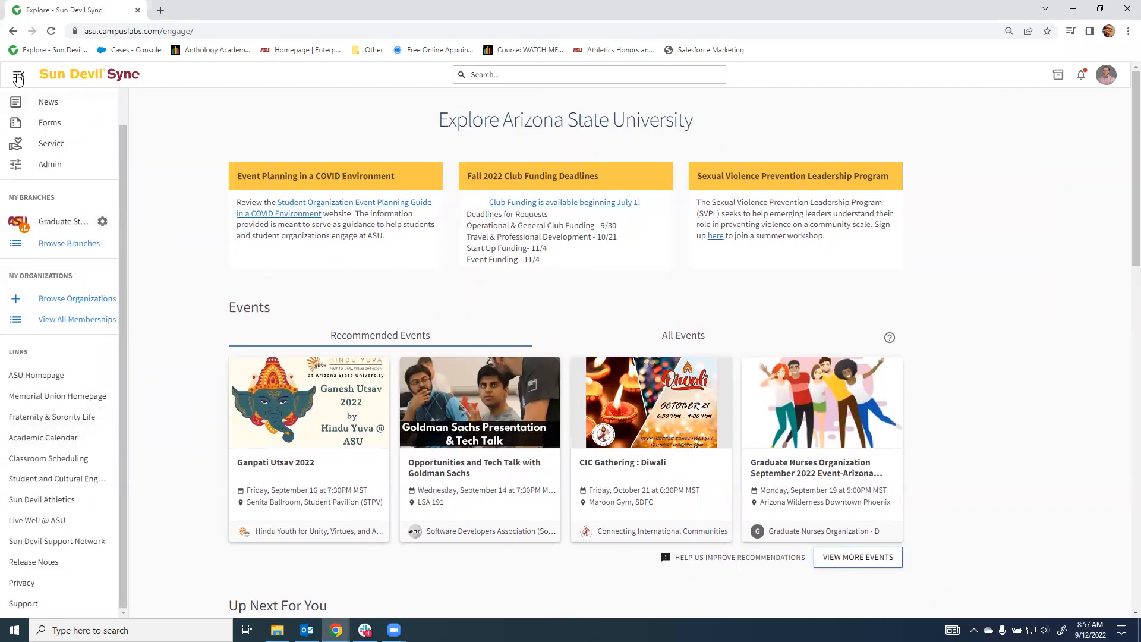
left_click(17, 75)
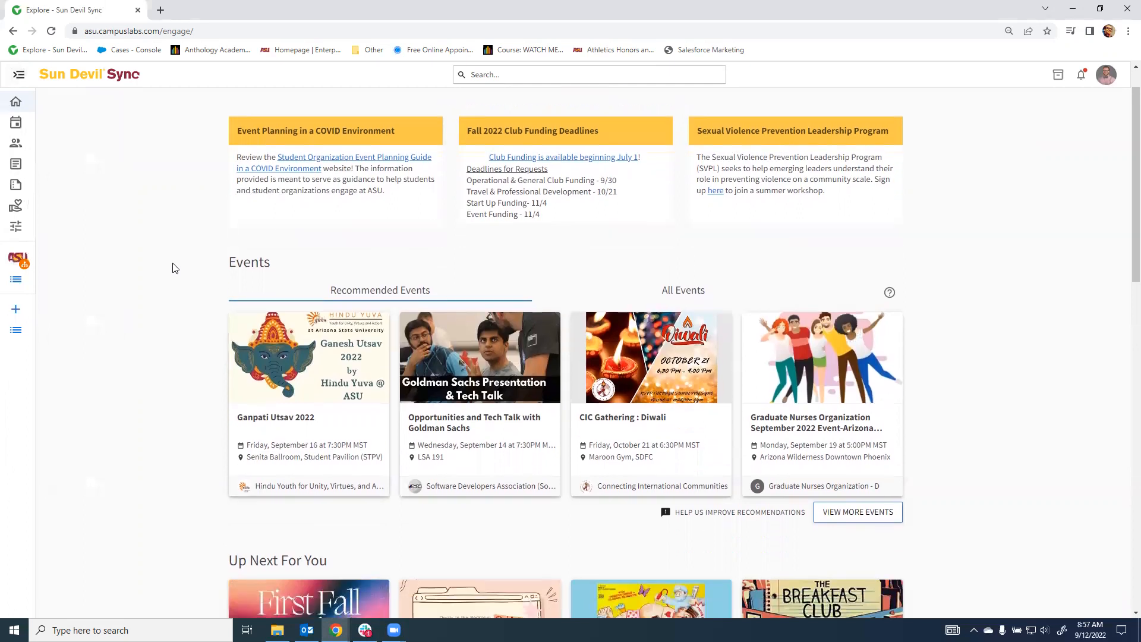
scroll("down", 3)
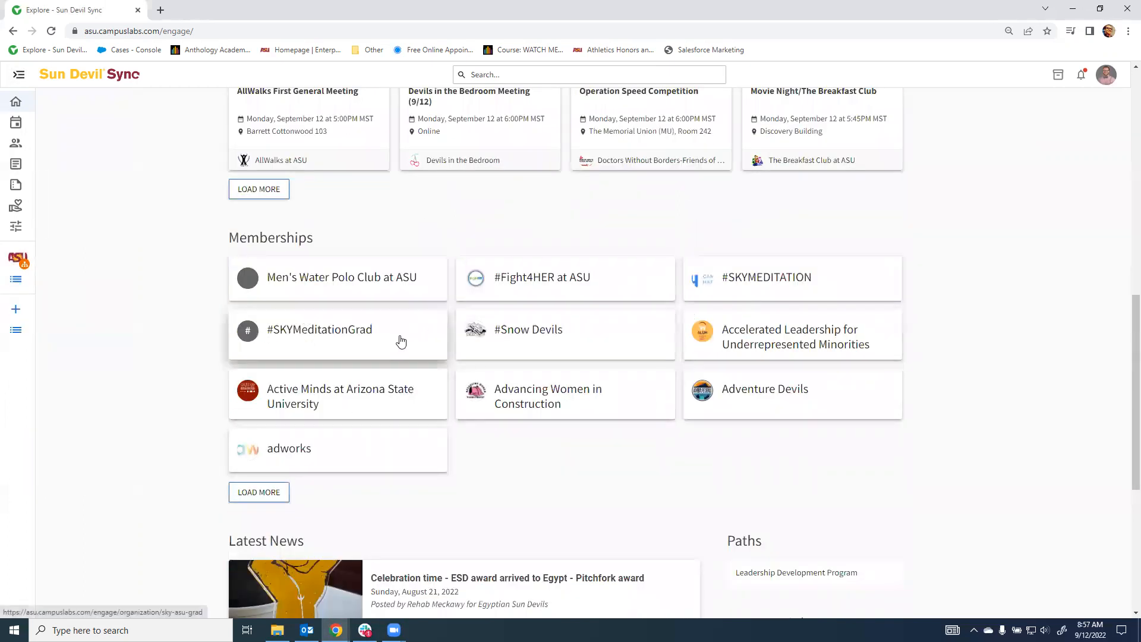
left_click(340, 277)
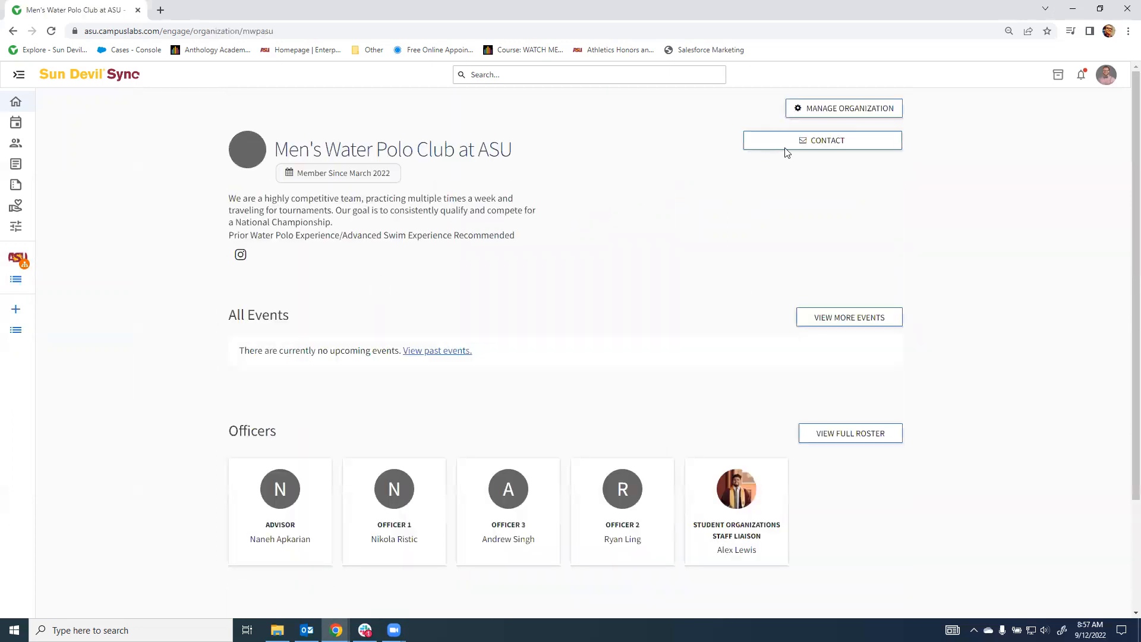
left_click(843, 108)
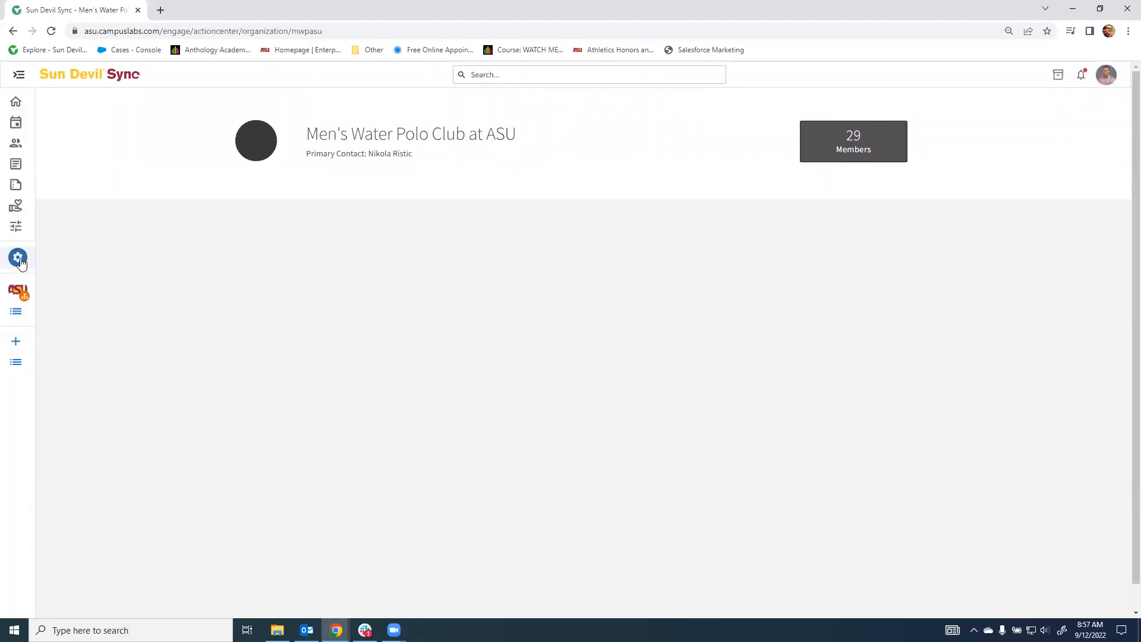
- Choose Roster from the water polo club's Organization Tools list
left_click(17, 258)
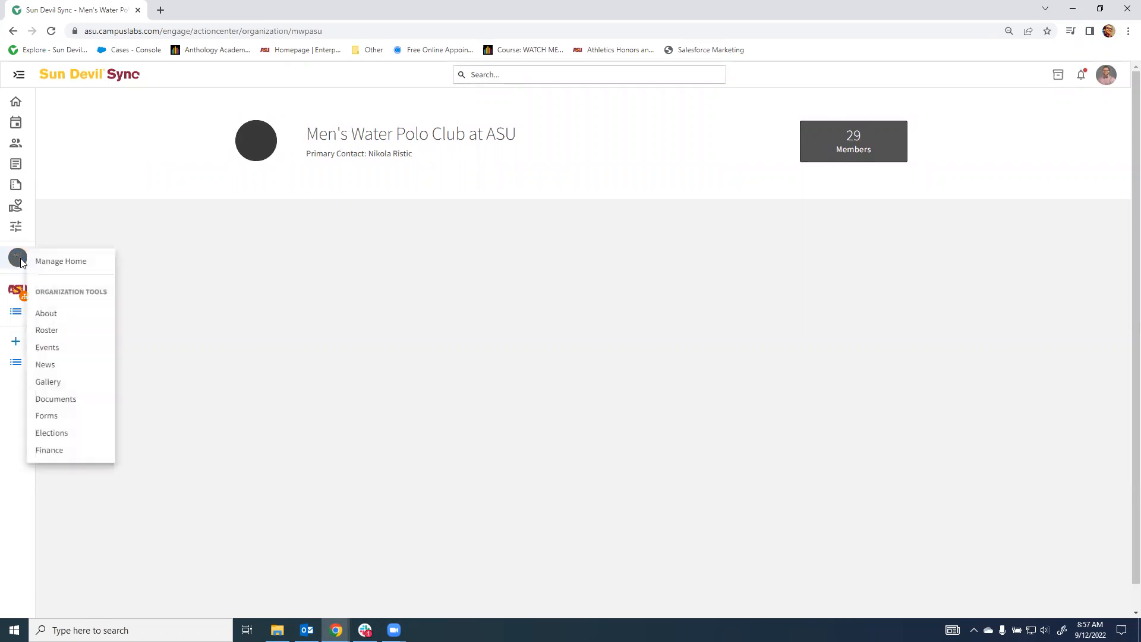
mouse_move(50, 450)
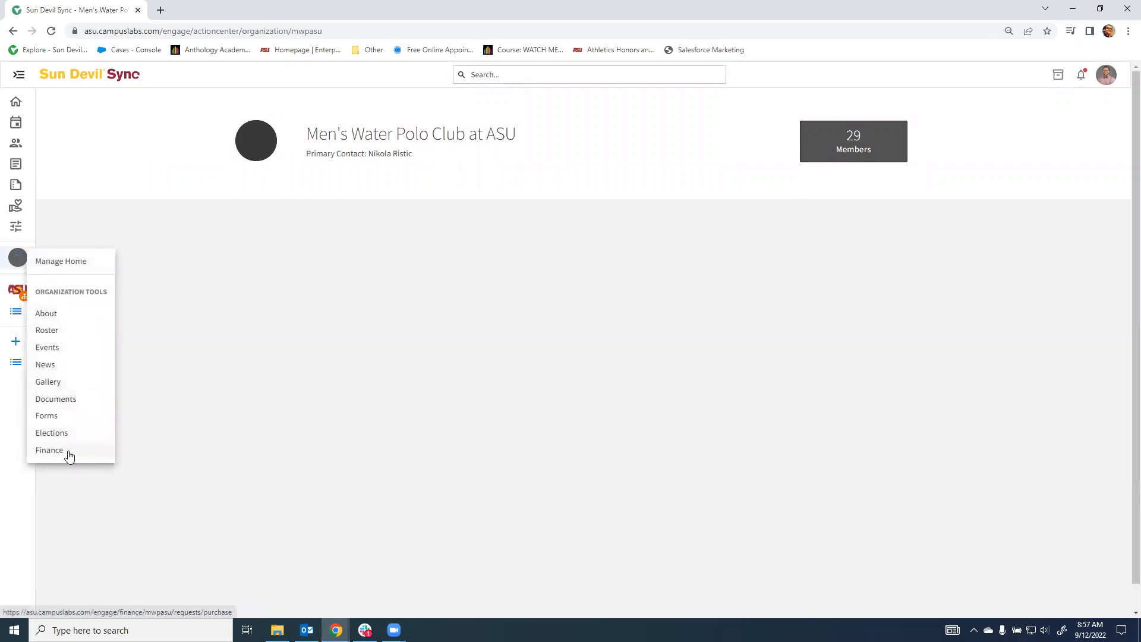
mouse_move(47, 329)
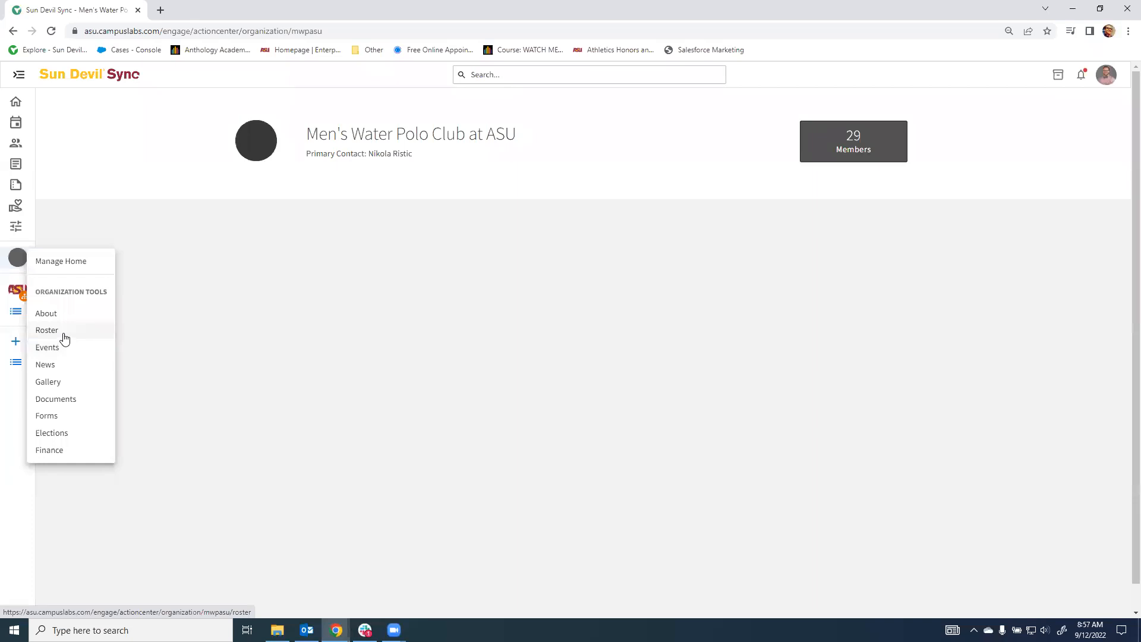
left_click(46, 330)
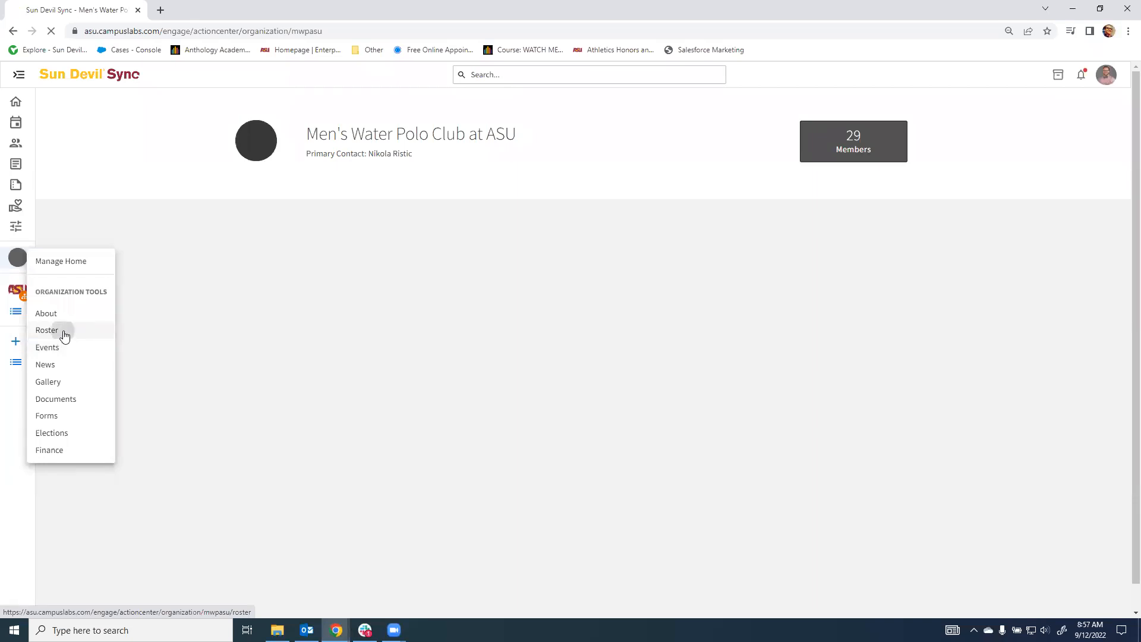
- Review the roster's Positions column and open Manage Positions for the first member
left_click(46, 330)
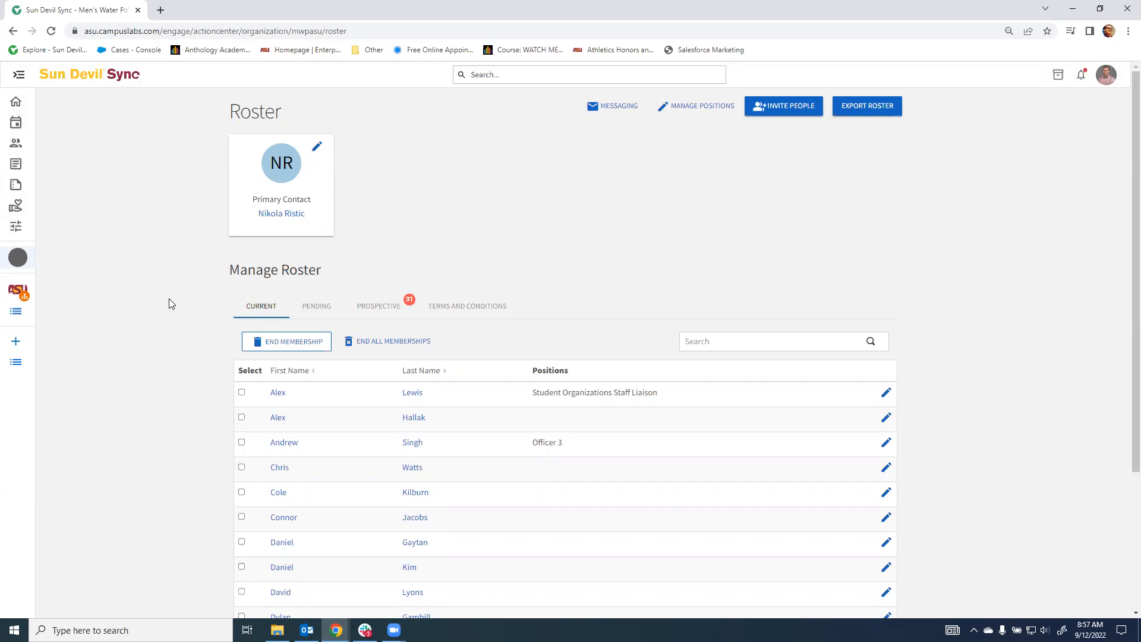
mouse_move(412, 392)
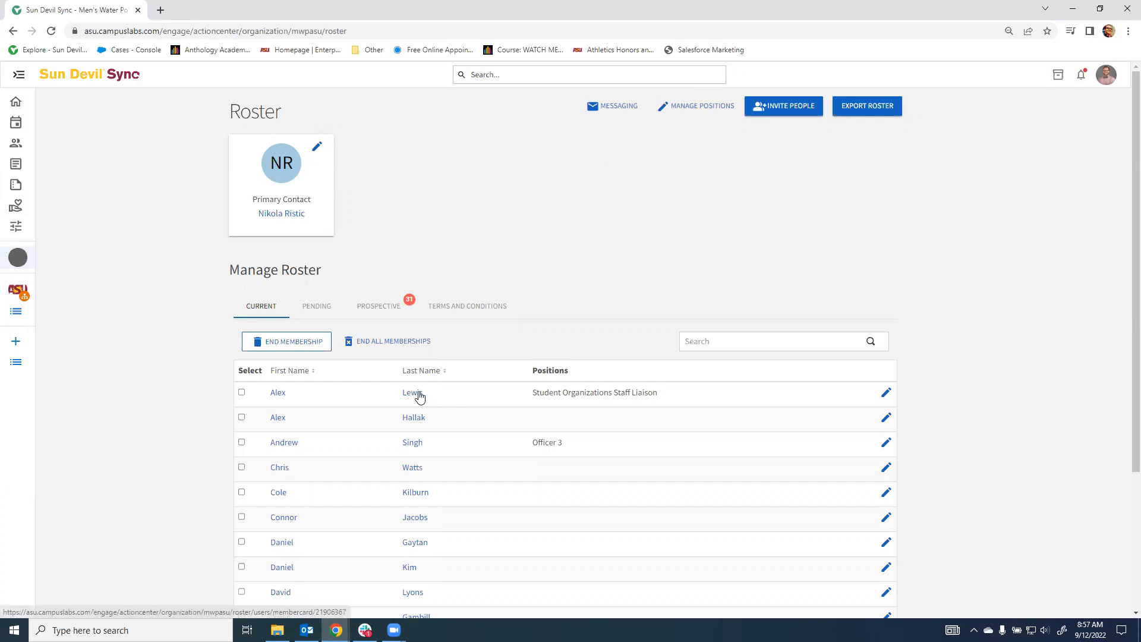
mouse_move(613, 435)
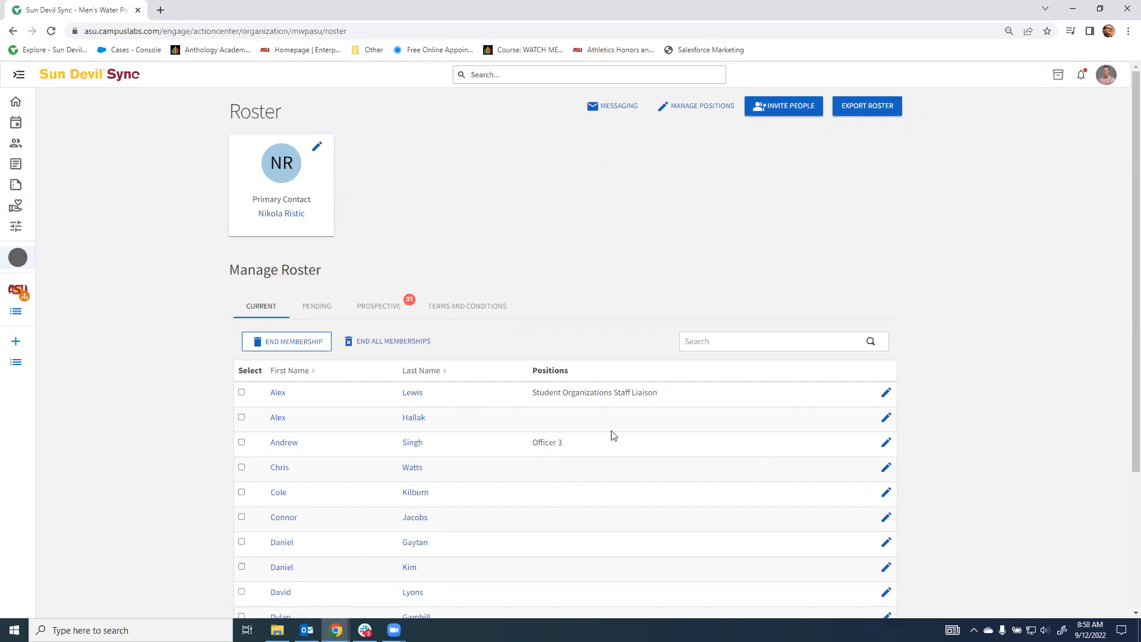
mouse_move(822, 415)
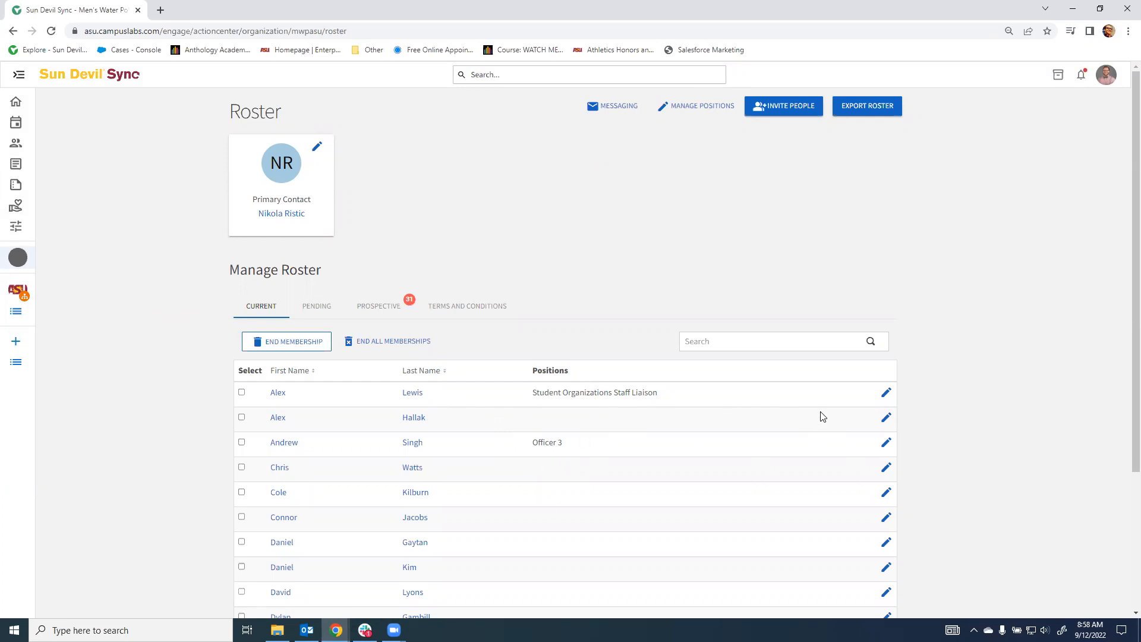
left_click(886, 393)
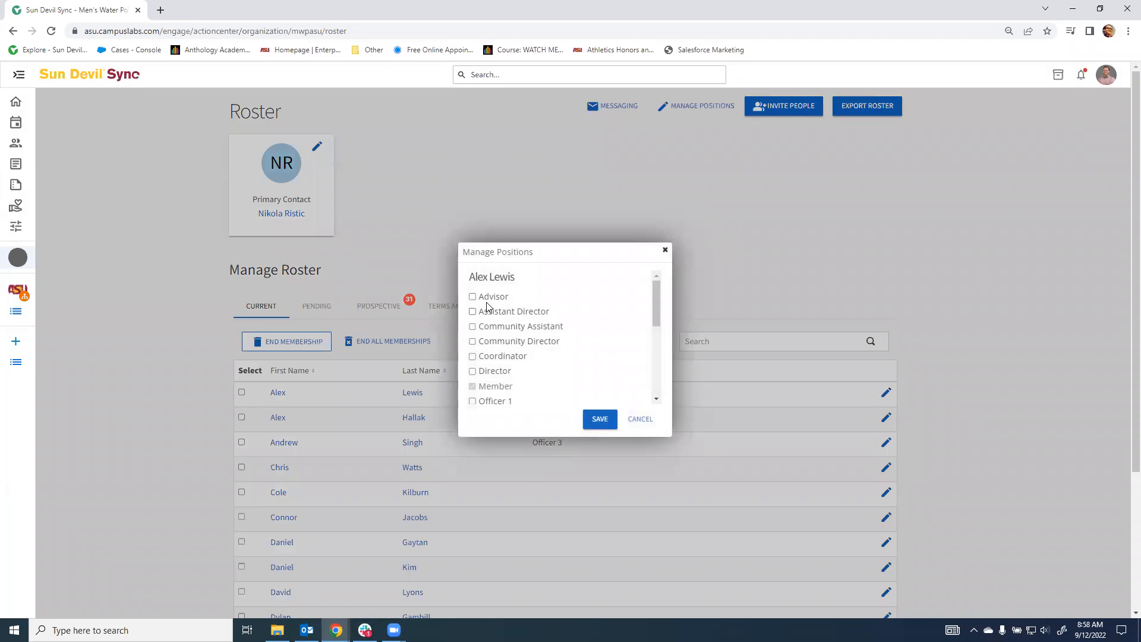
- Cancel the Manage Positions dialog, keeping the member's positions unchanged
left_click(599, 419)
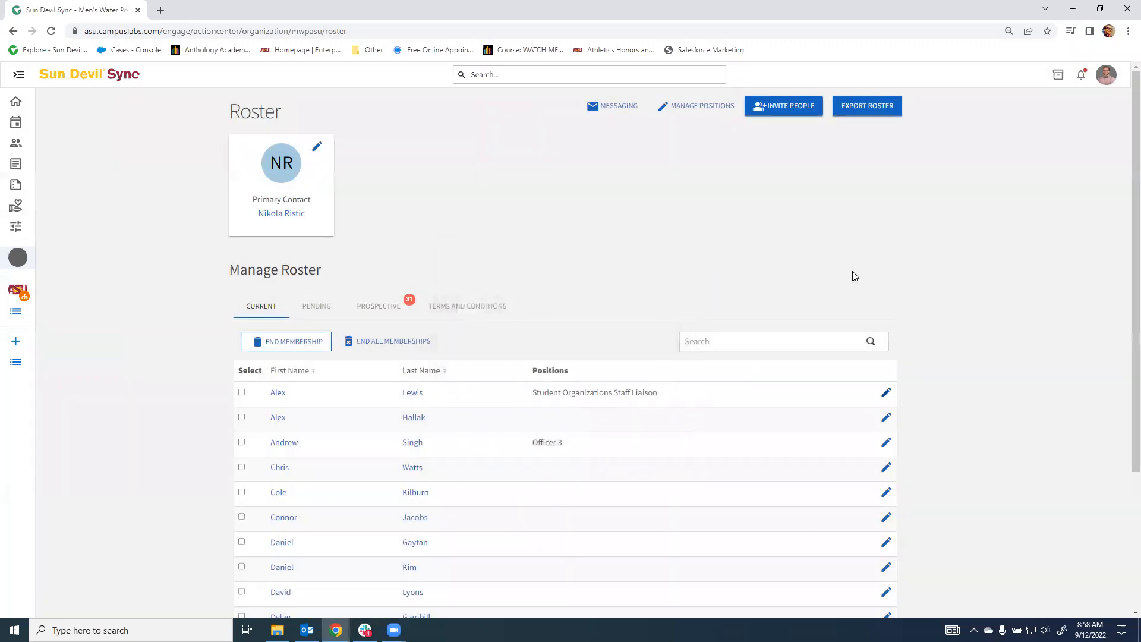
mouse_move(150, 340)
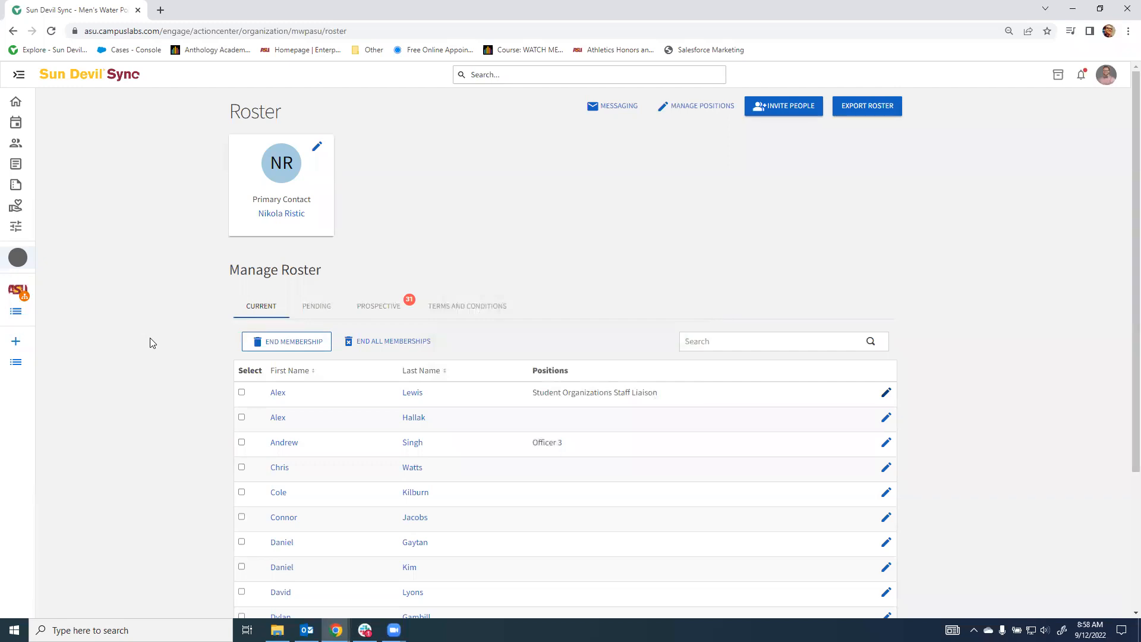
mouse_move(159, 356)
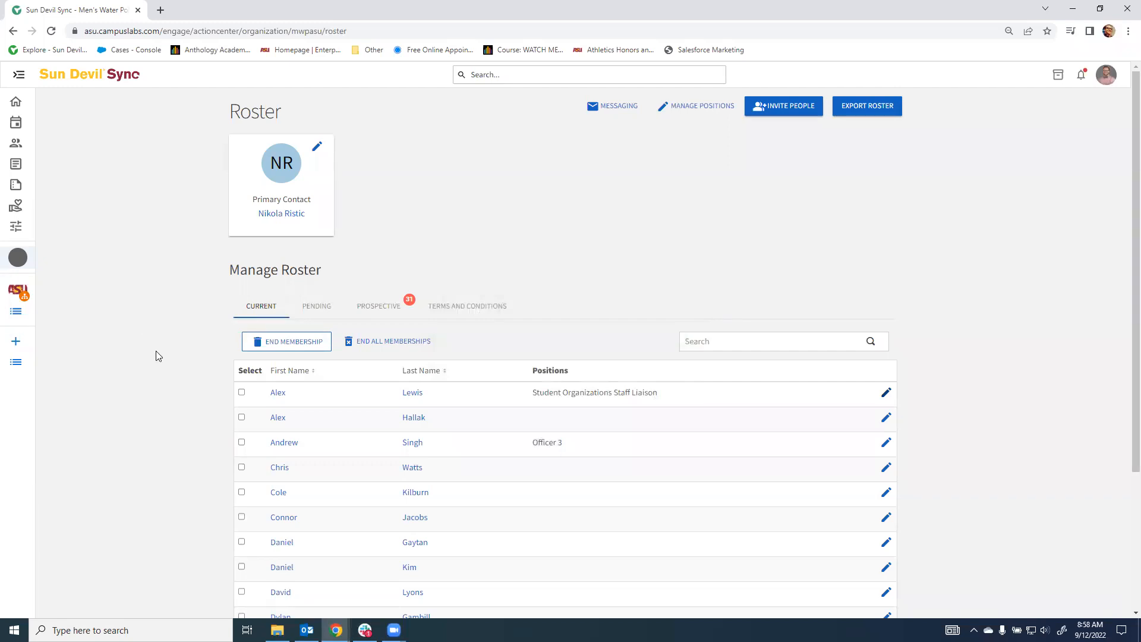
mouse_move(377, 305)
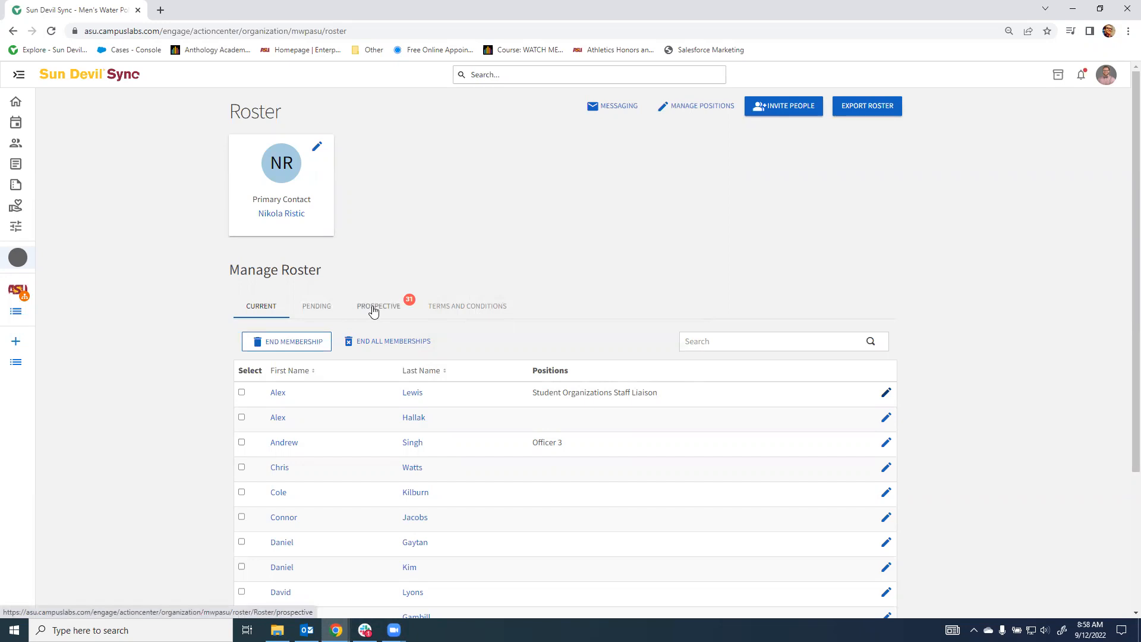
mouse_move(250, 398)
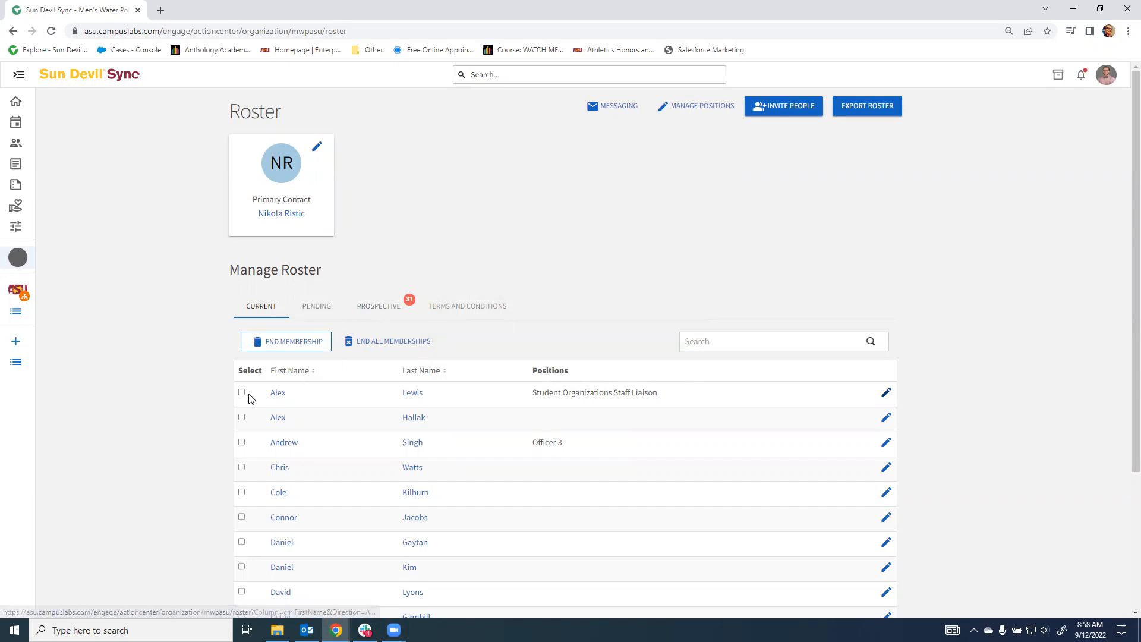
left_click(241, 391)
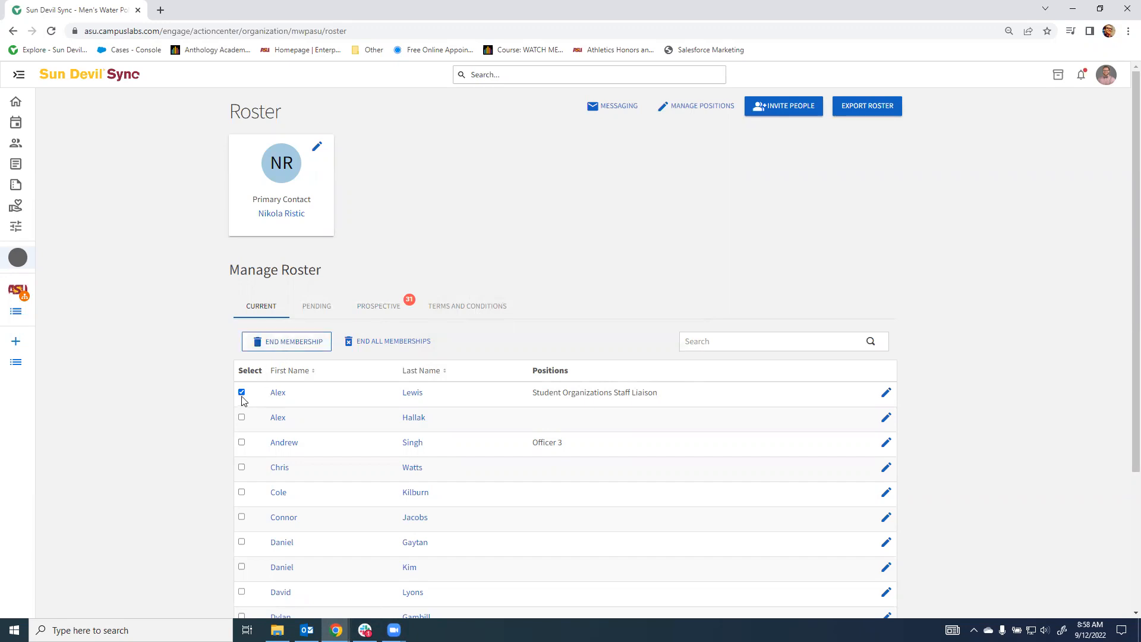
left_click(241, 392)
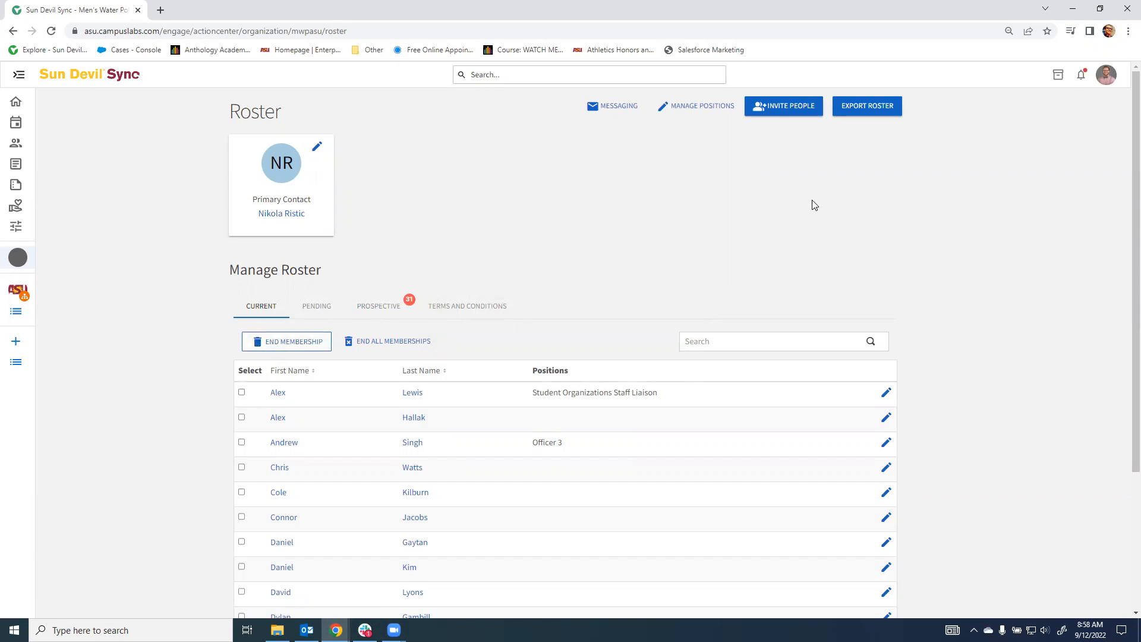
mouse_move(808, 181)
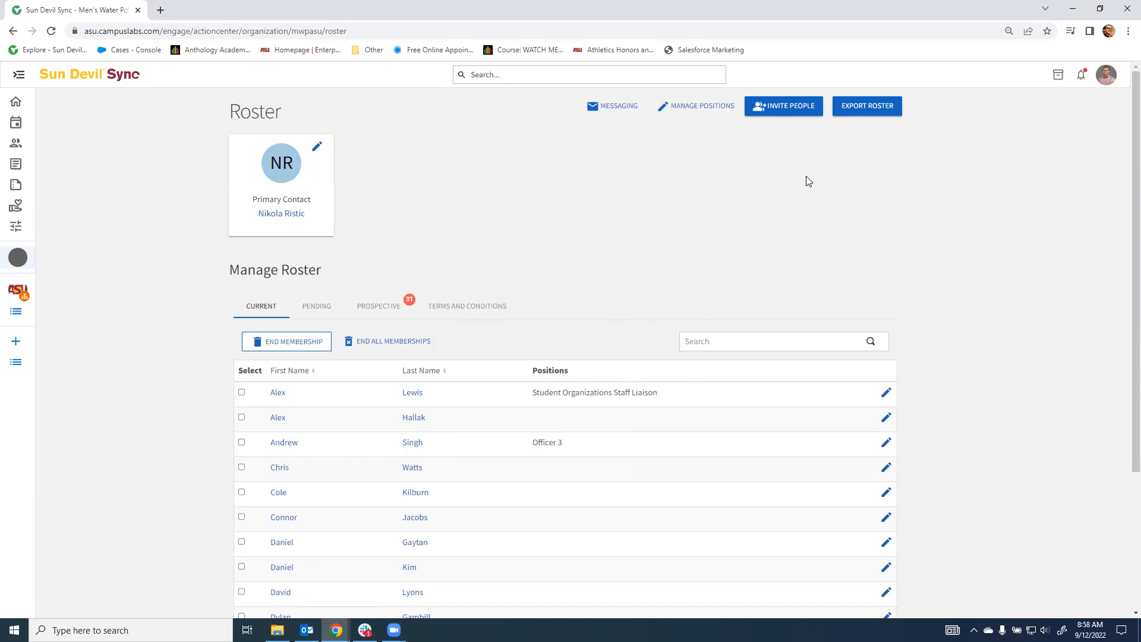
mouse_move(787, 119)
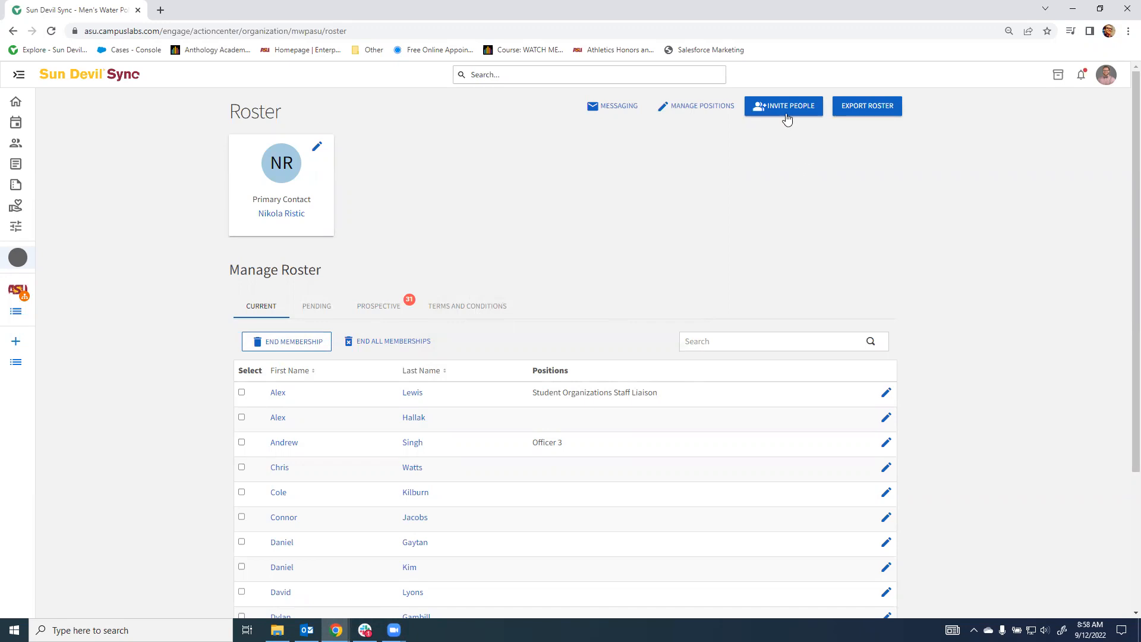
left_click(783, 106)
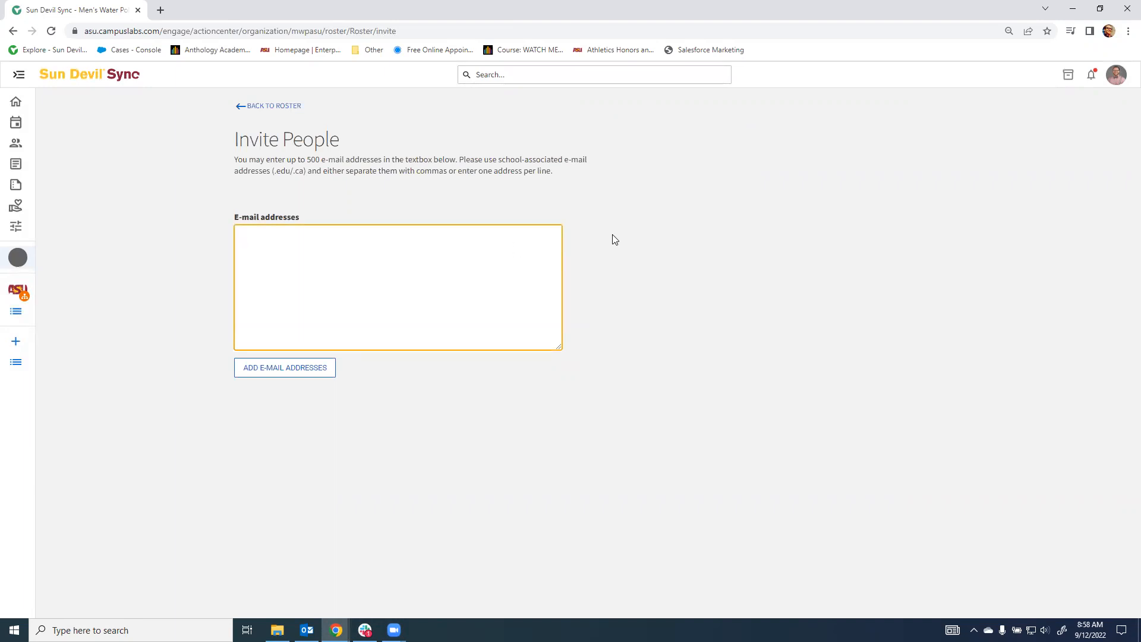
mouse_move(470, 253)
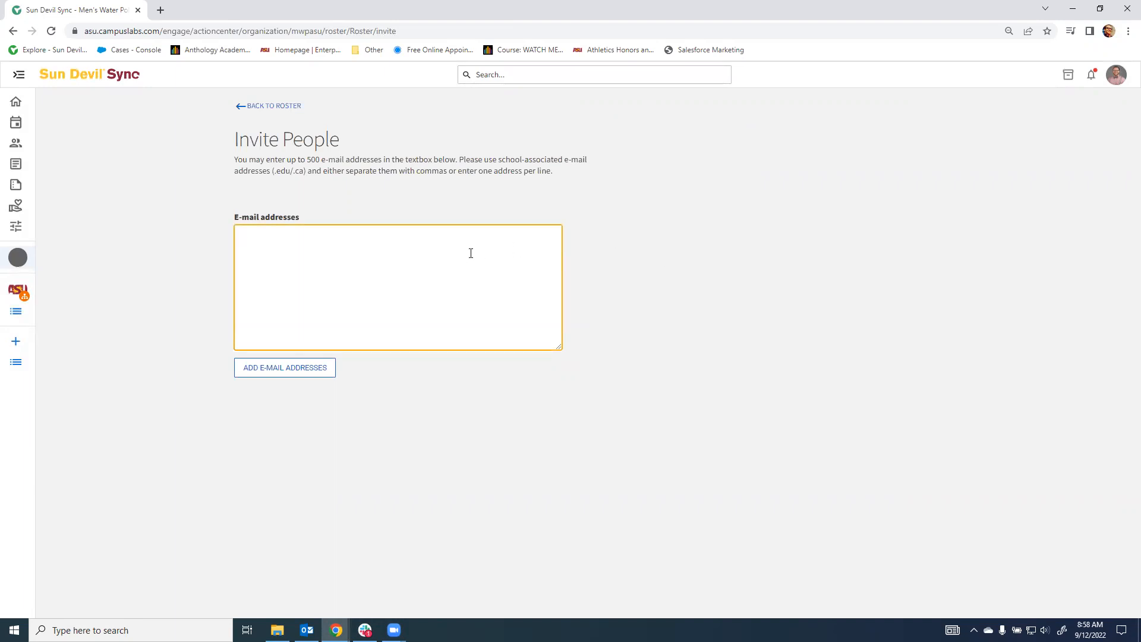
type("c")
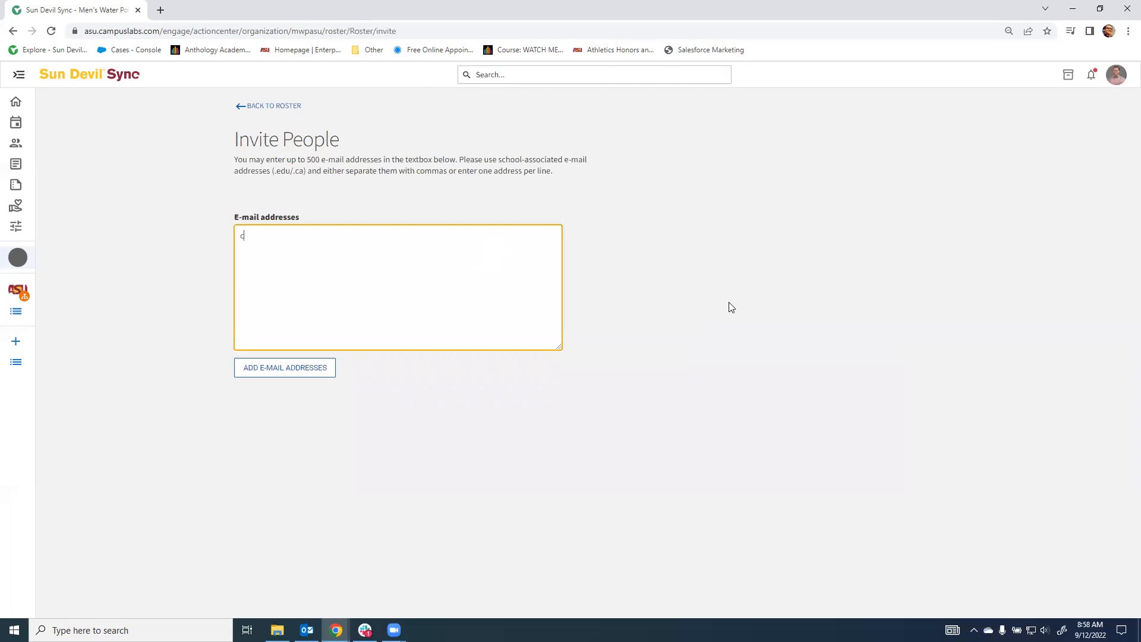
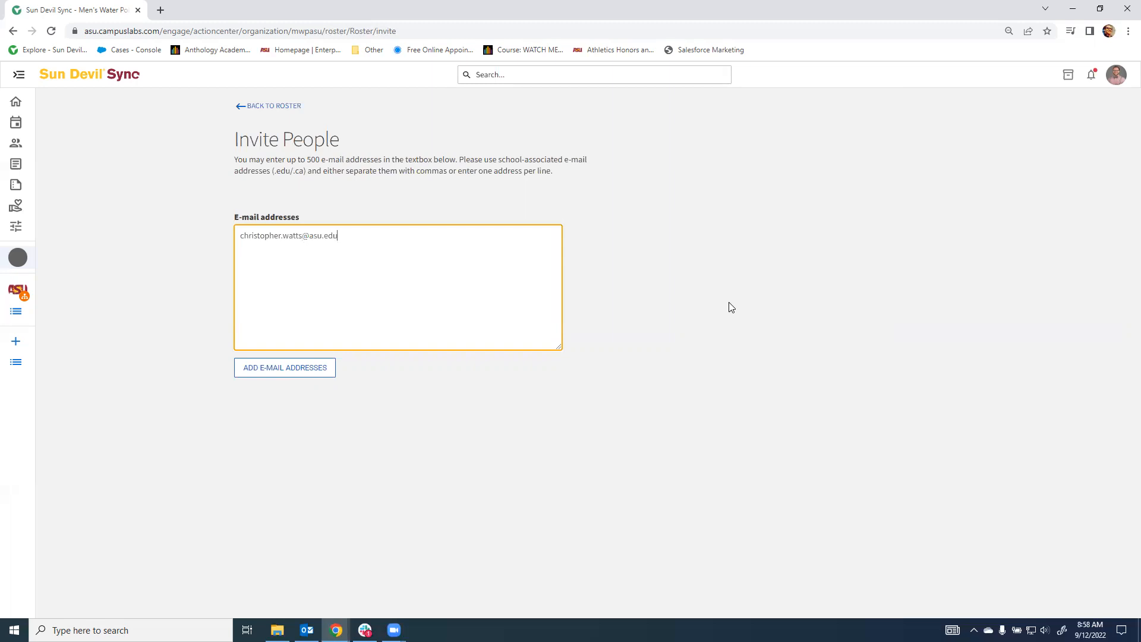
left_click(284, 367)
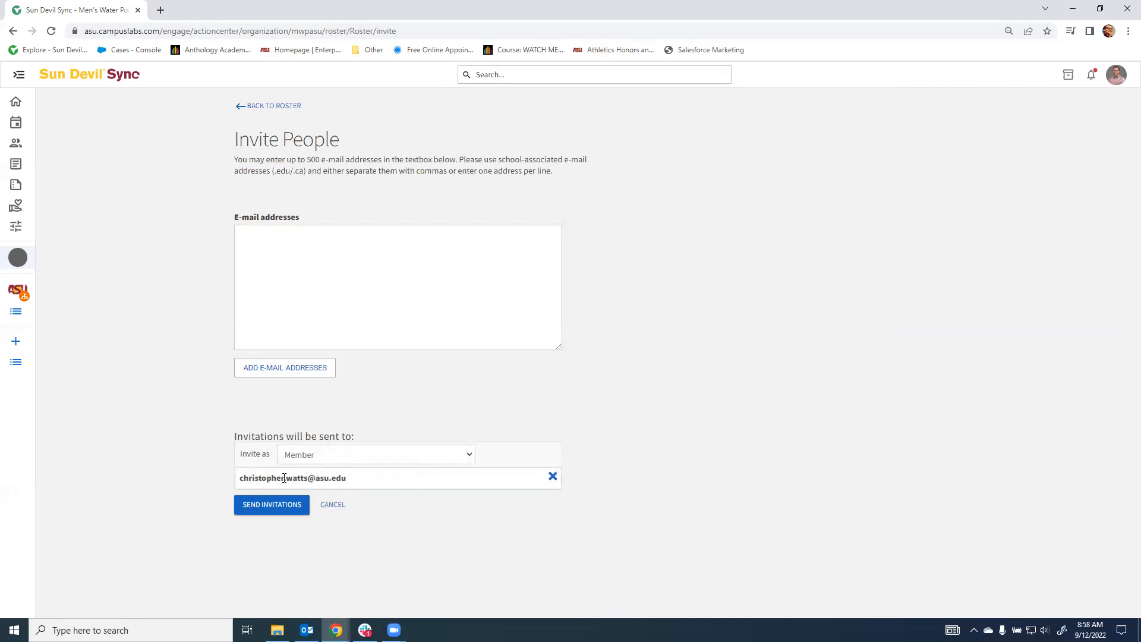
left_click(375, 454)
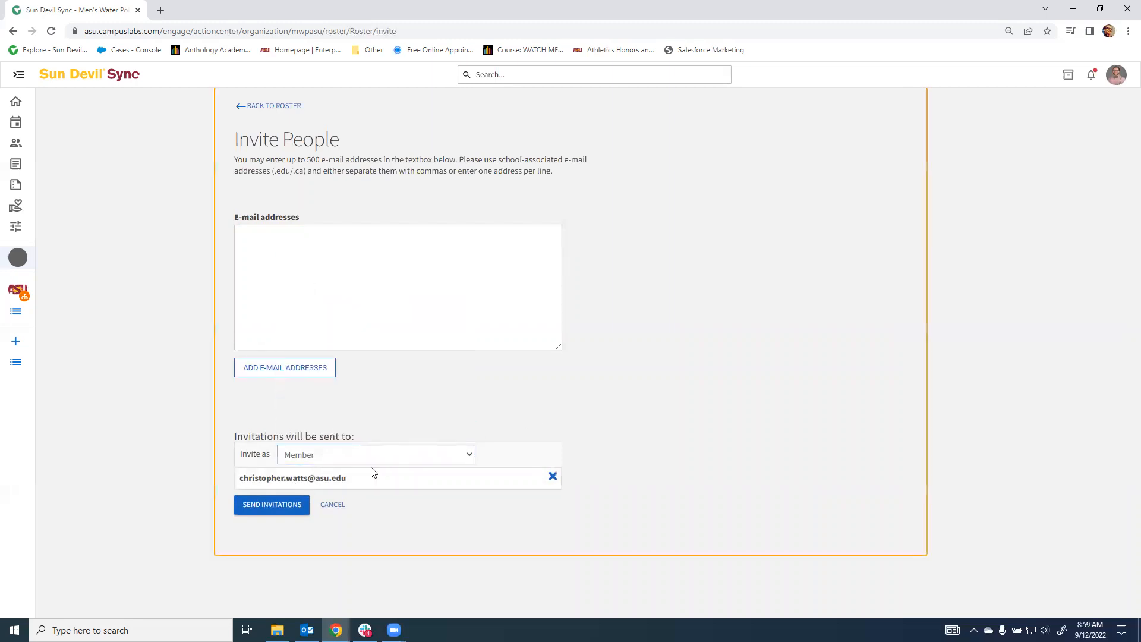
mouse_move(171, 469)
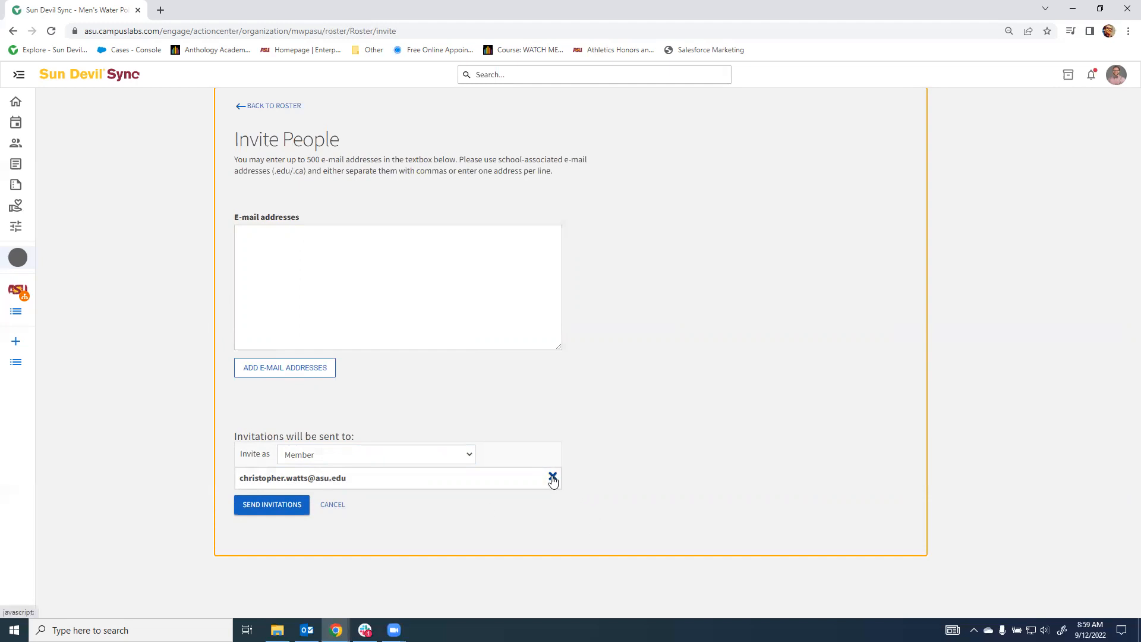
left_click(553, 477)
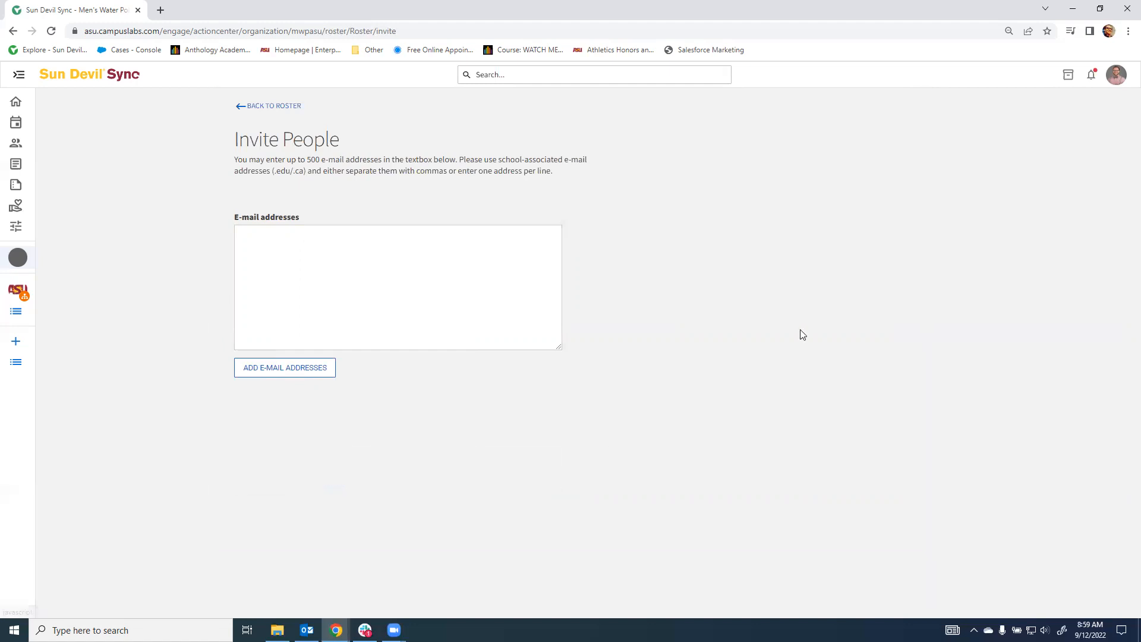
mouse_move(575, 247)
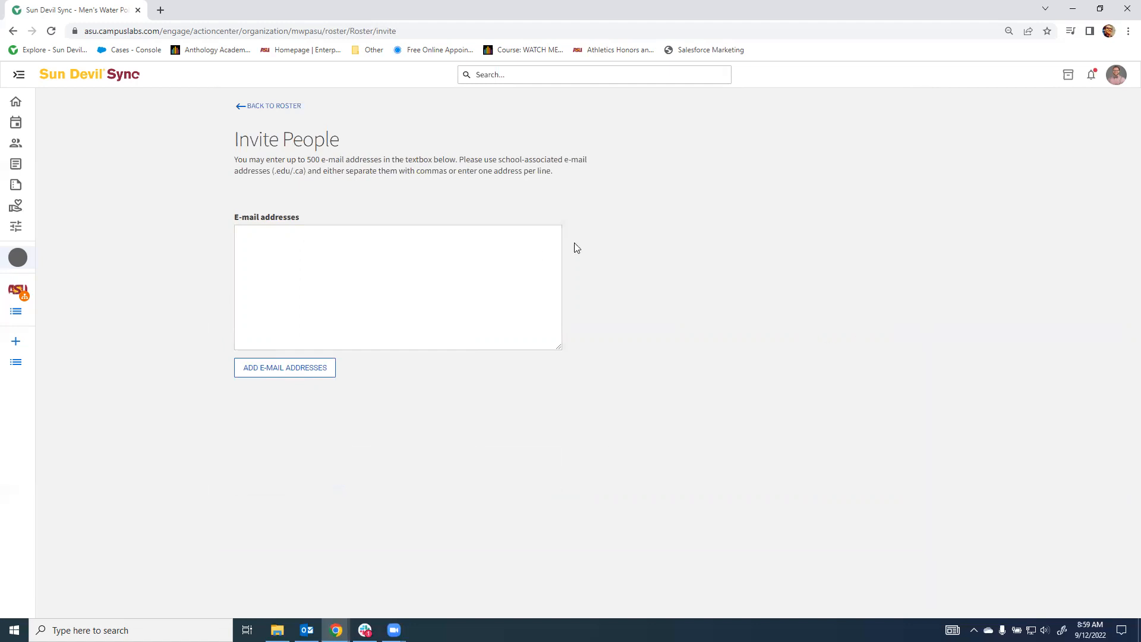
mouse_move(822, 211)
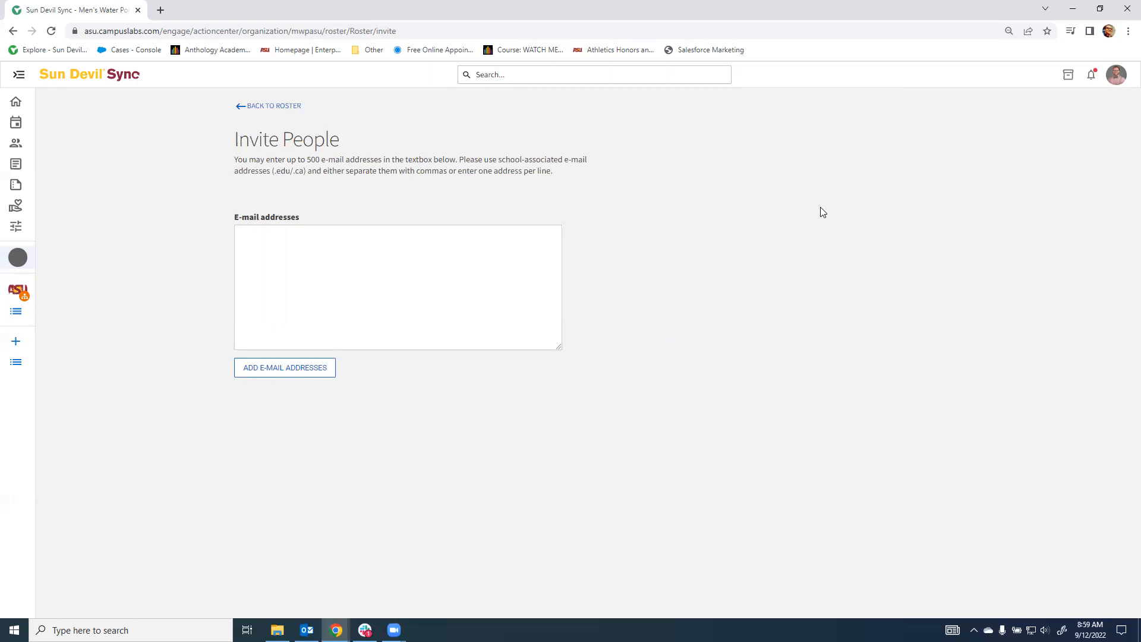
mouse_move(936, 186)
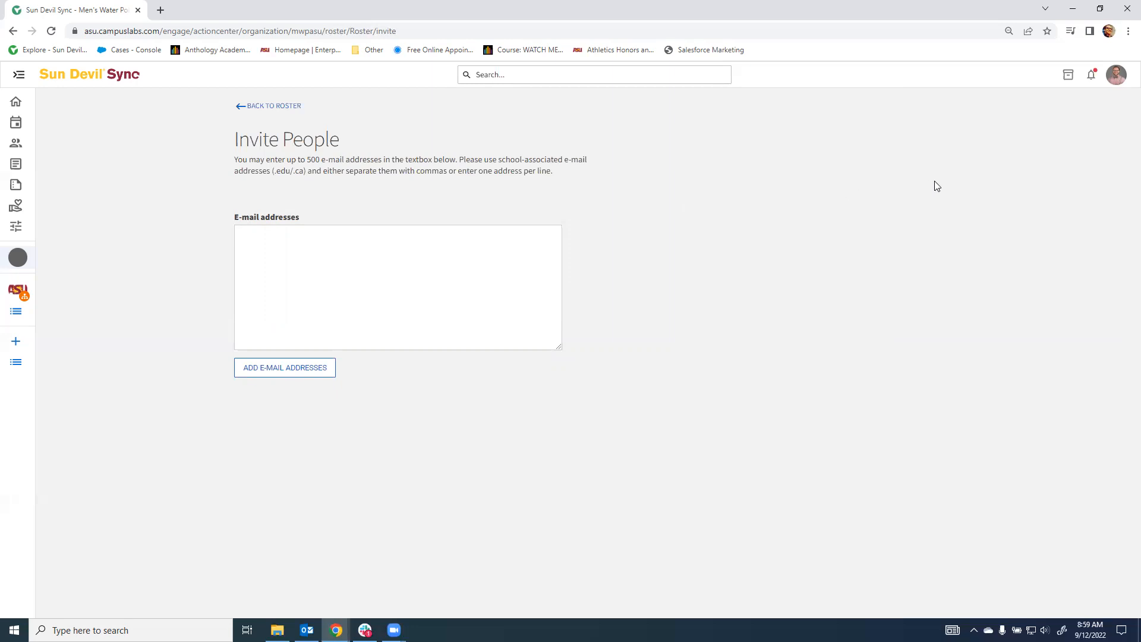
mouse_move(920, 155)
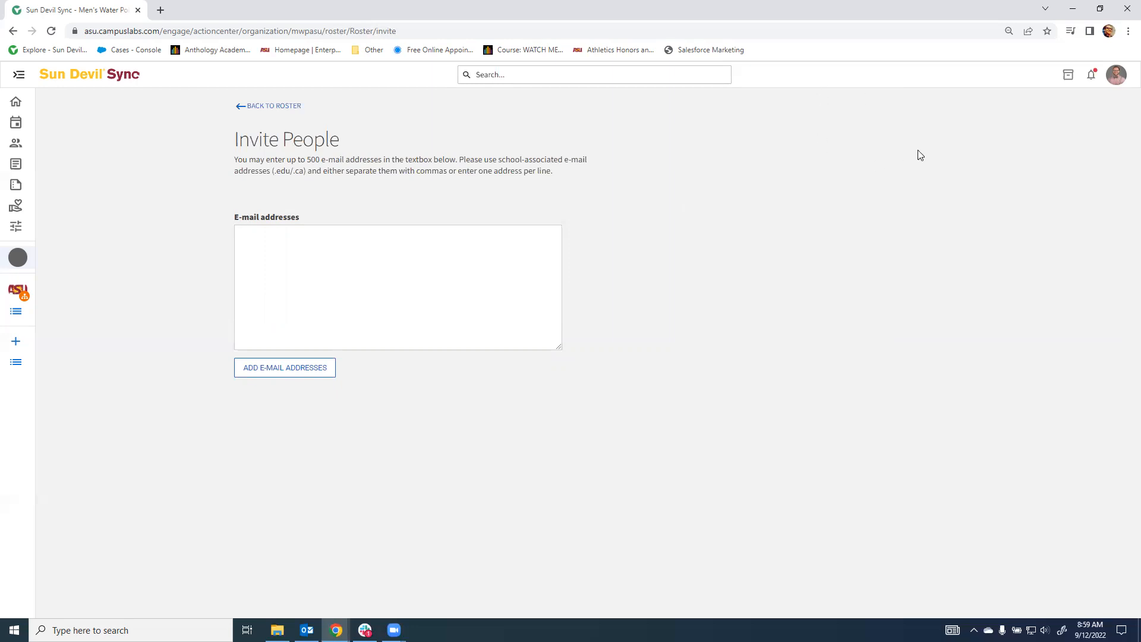
mouse_move(908, 175)
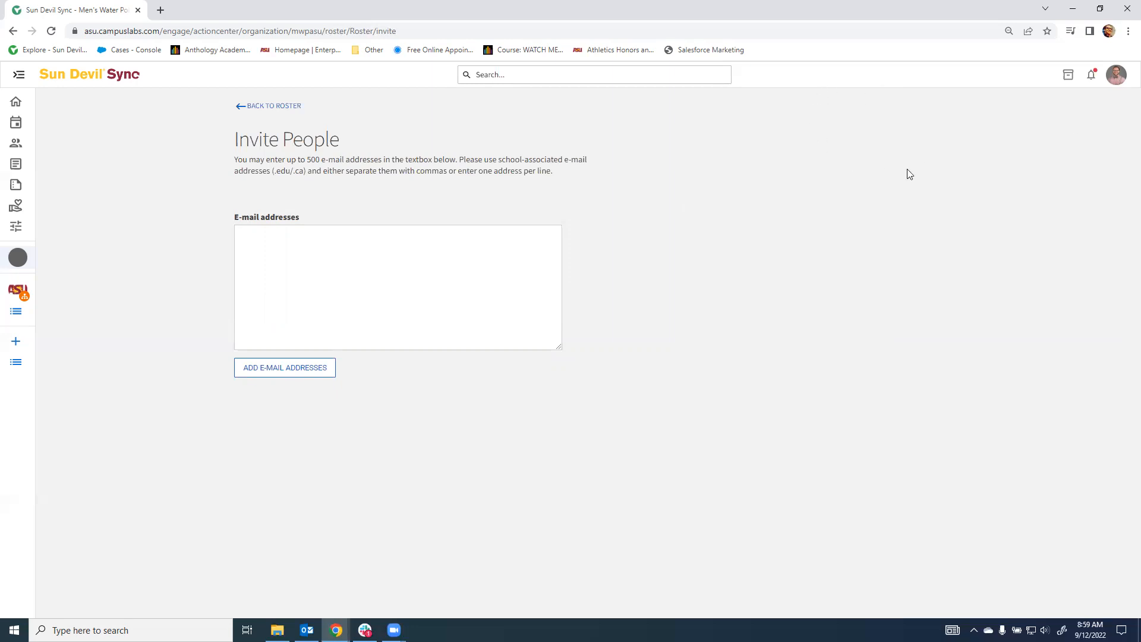
mouse_move(1090, 75)
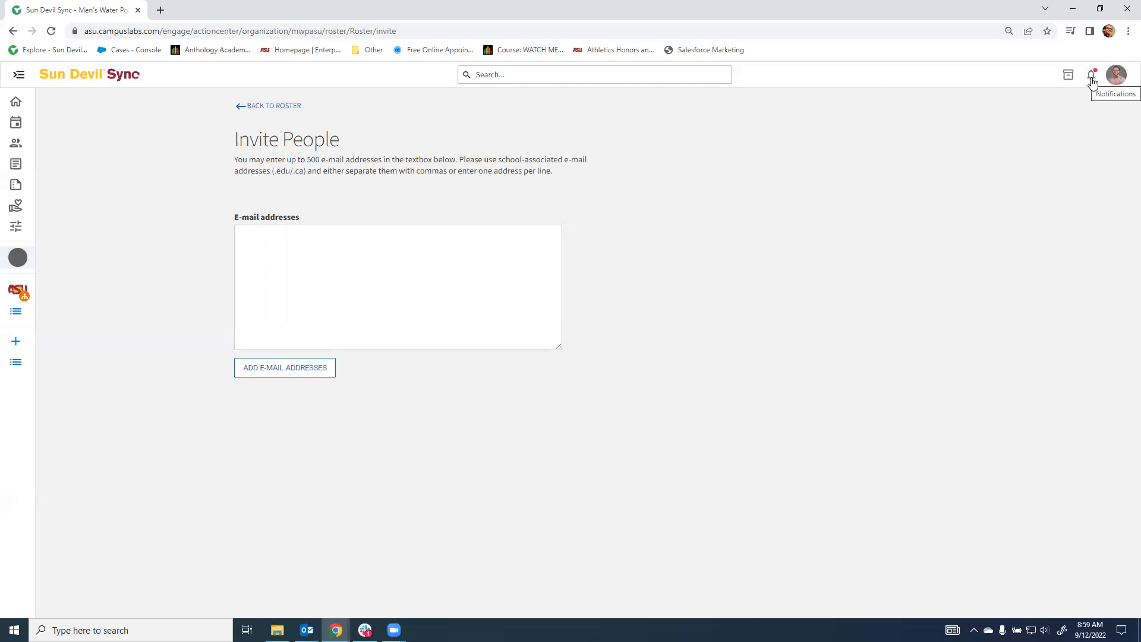